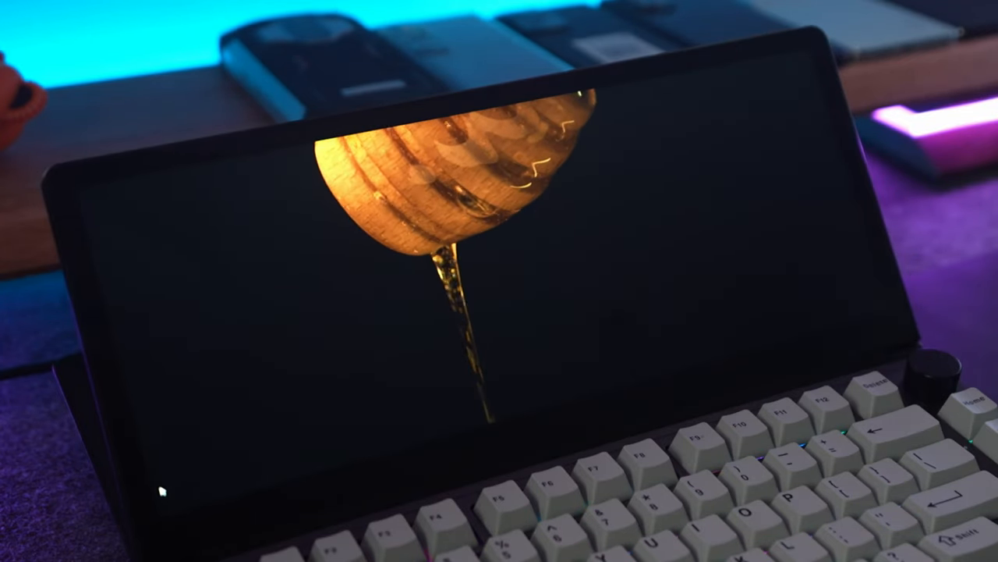
pyautogui.click(510, 487)
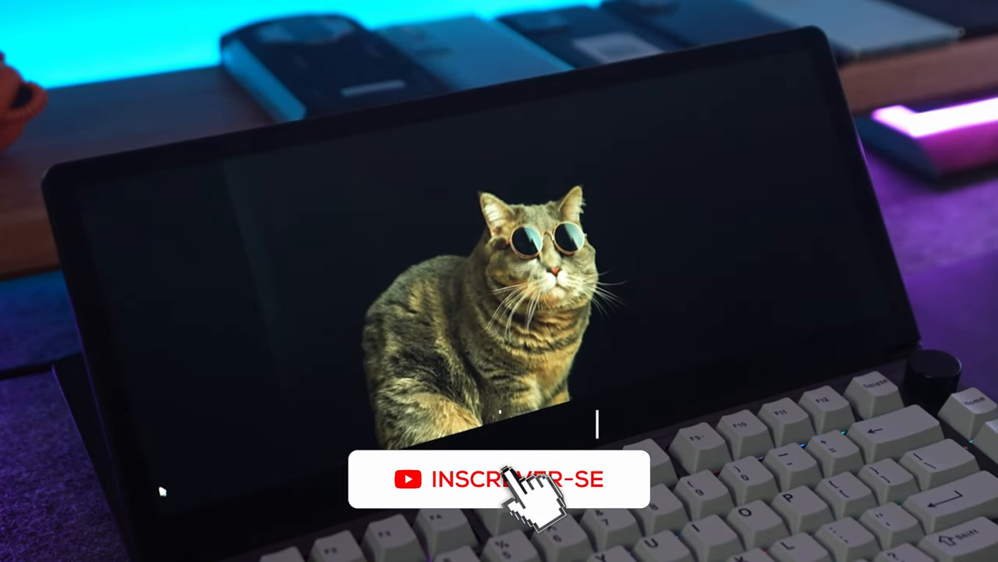
pyautogui.click(515, 479)
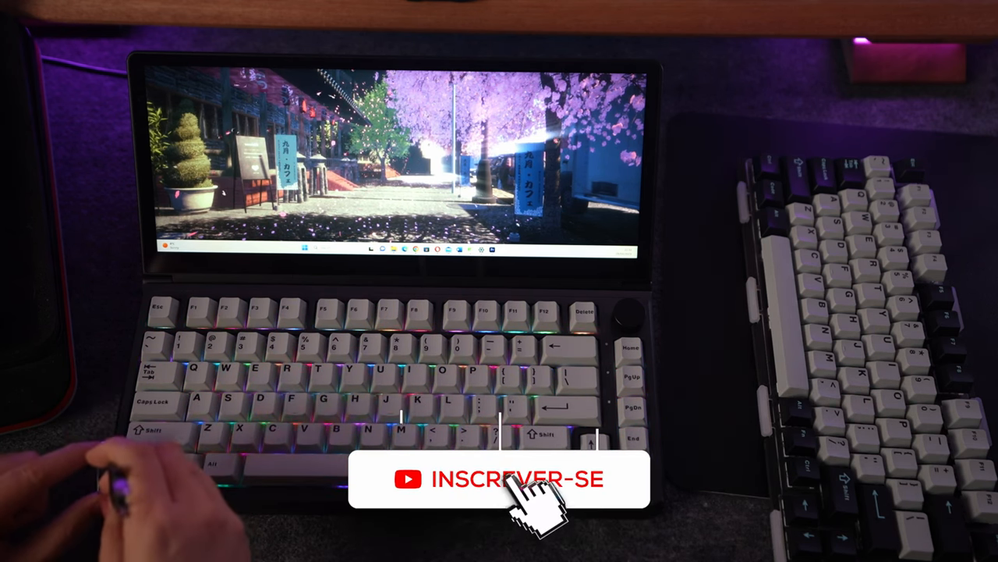
pyautogui.click(522, 479)
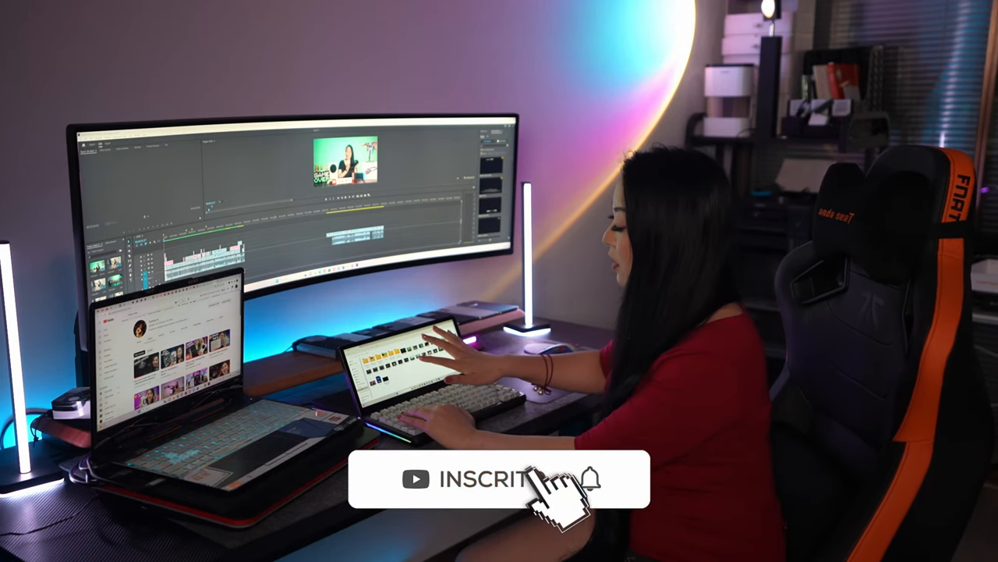
pyautogui.click(593, 491)
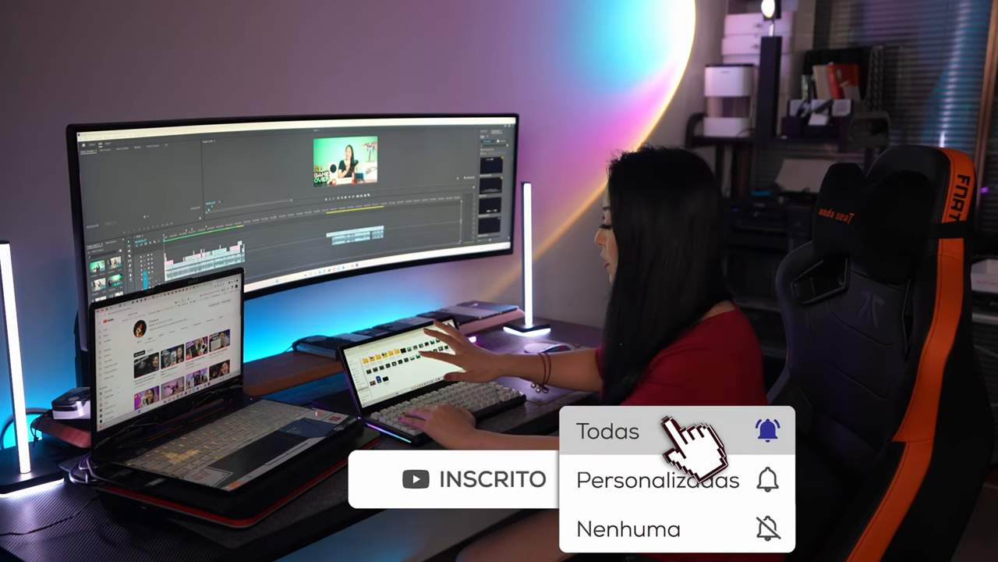
pyautogui.click(607, 431)
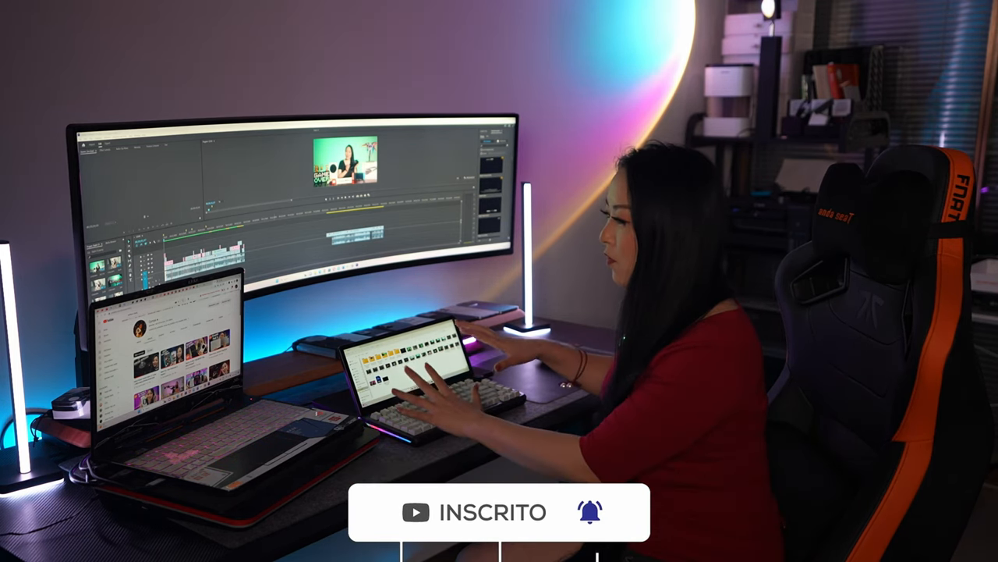